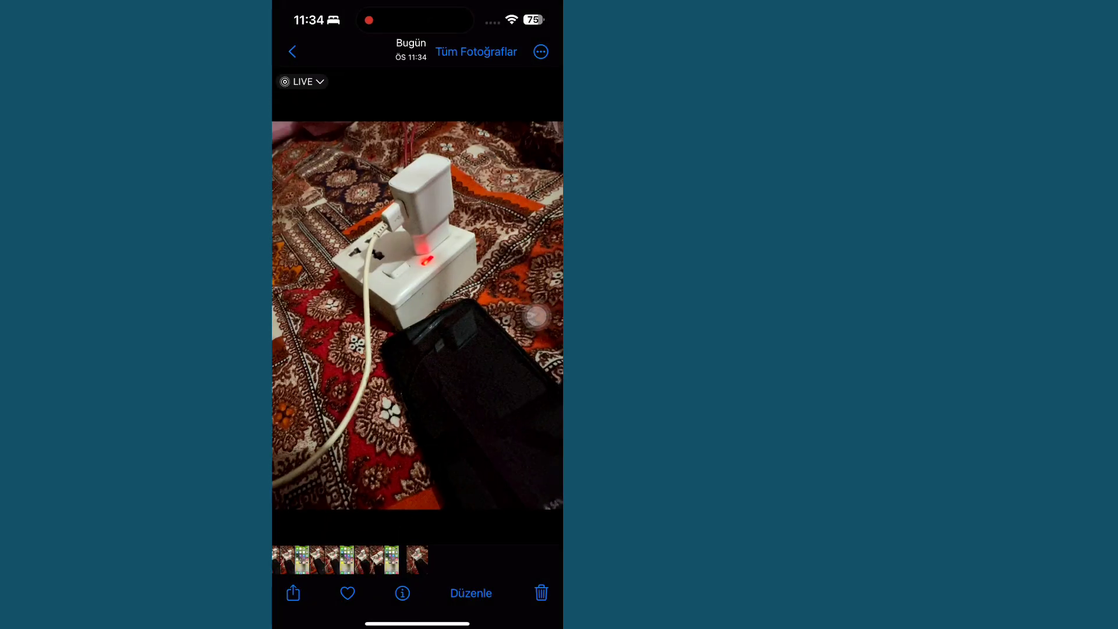
Leave the open charger photo and return to the iPhone home screen
click(401, 593)
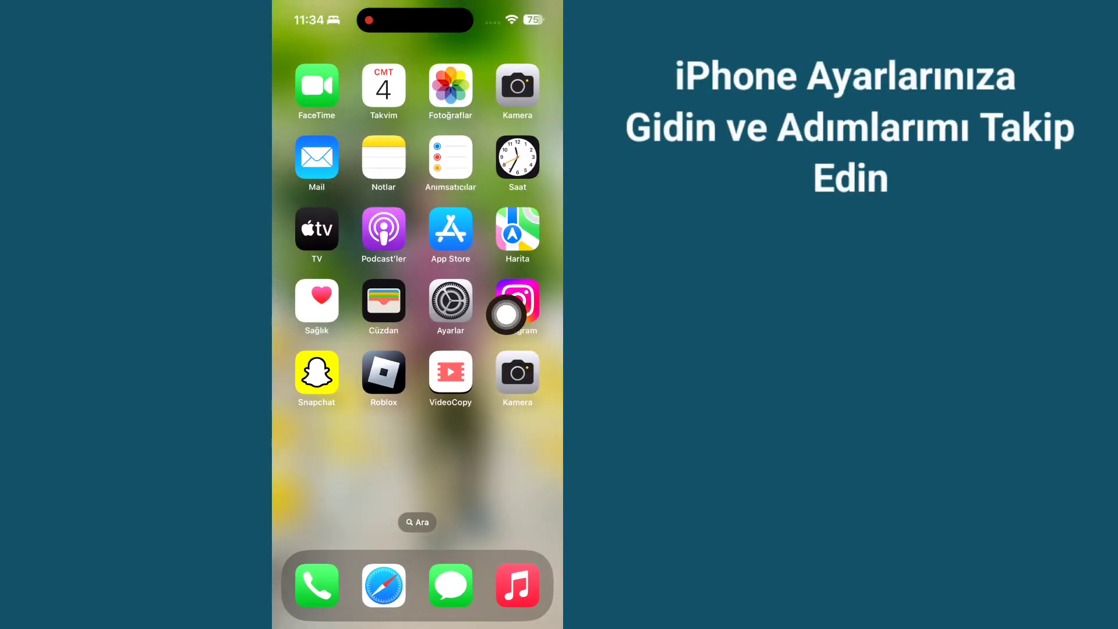
Go from the Ayarlar app into the Gizlilik ve Güvenlik page and scroll through it
click(449, 299)
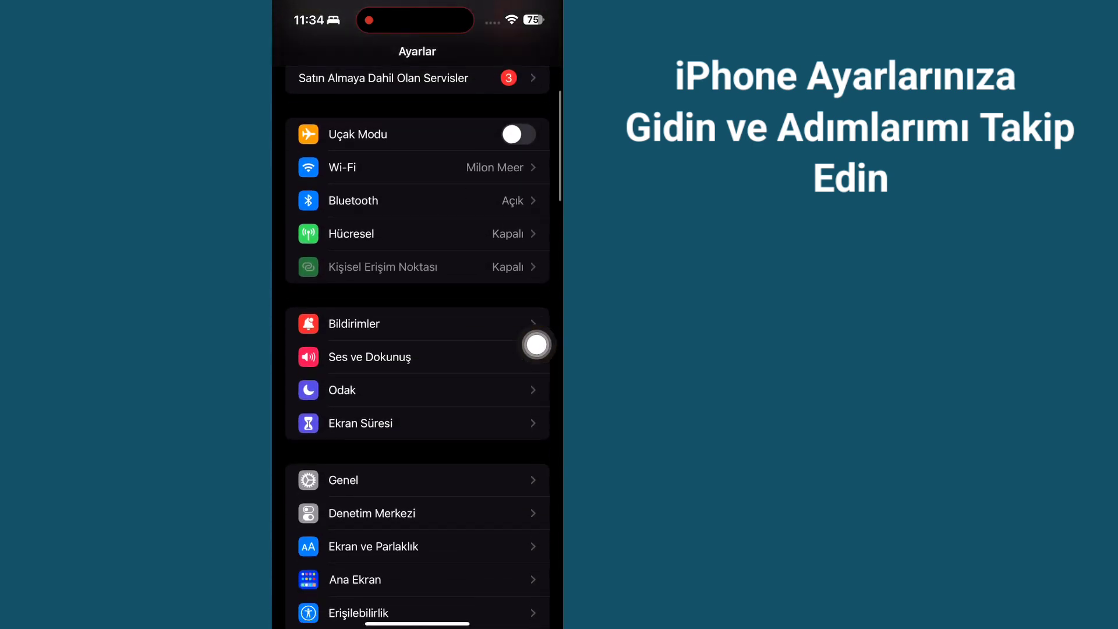
scroll(down, 3)
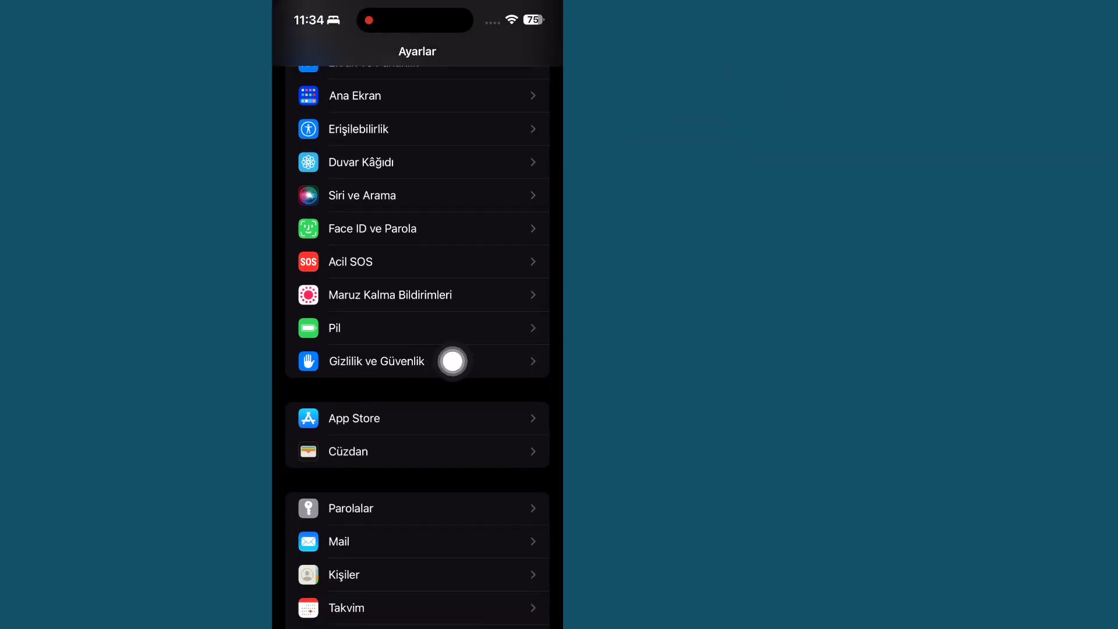
click(376, 361)
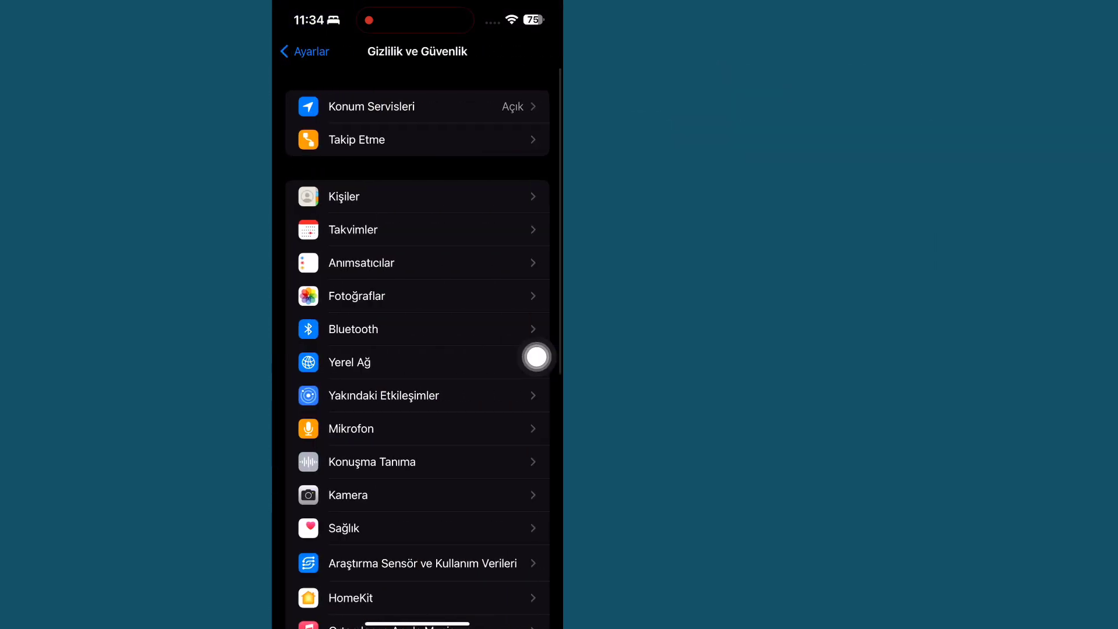
scroll(down, 3)
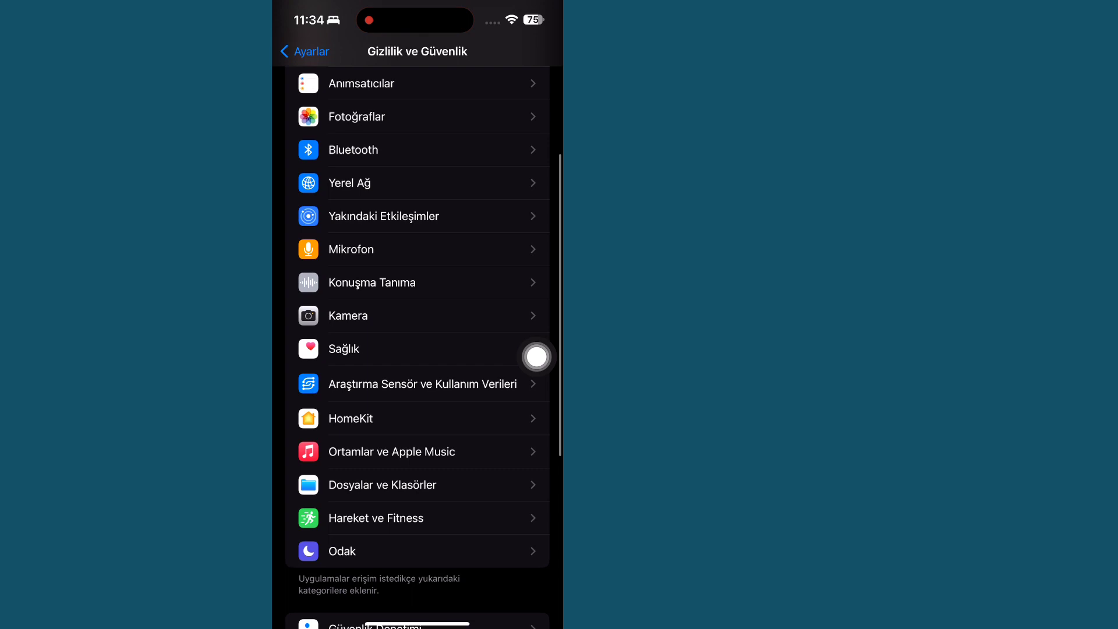
scroll(down, 3)
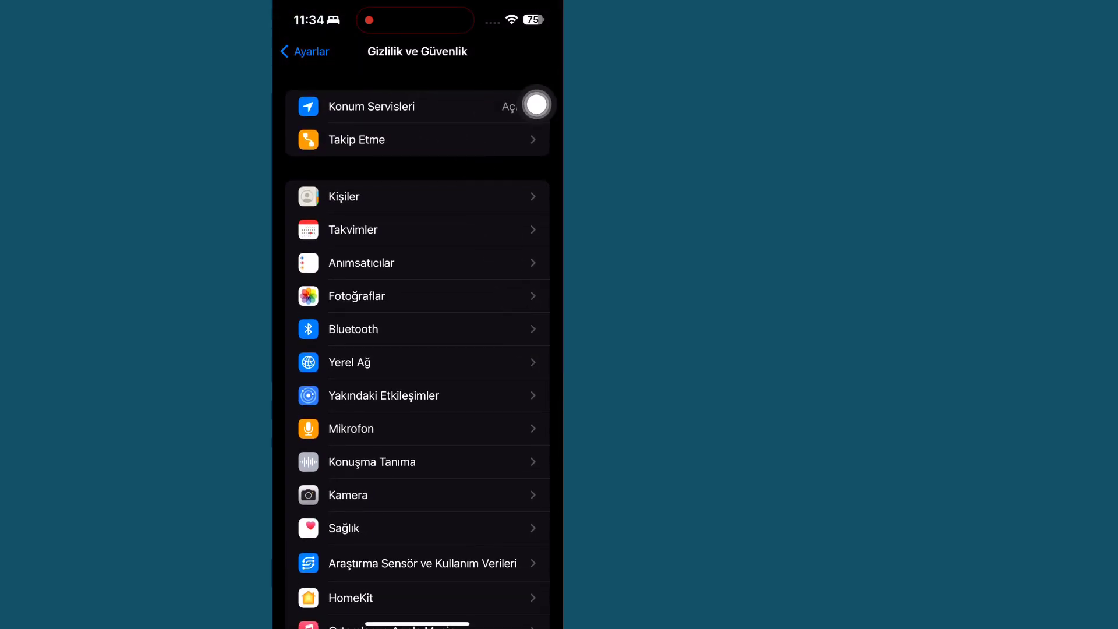
In Konum Servisleri, set the Kamera app's location access to 'Uygulamayı Kullanırken' and go back
click(370, 106)
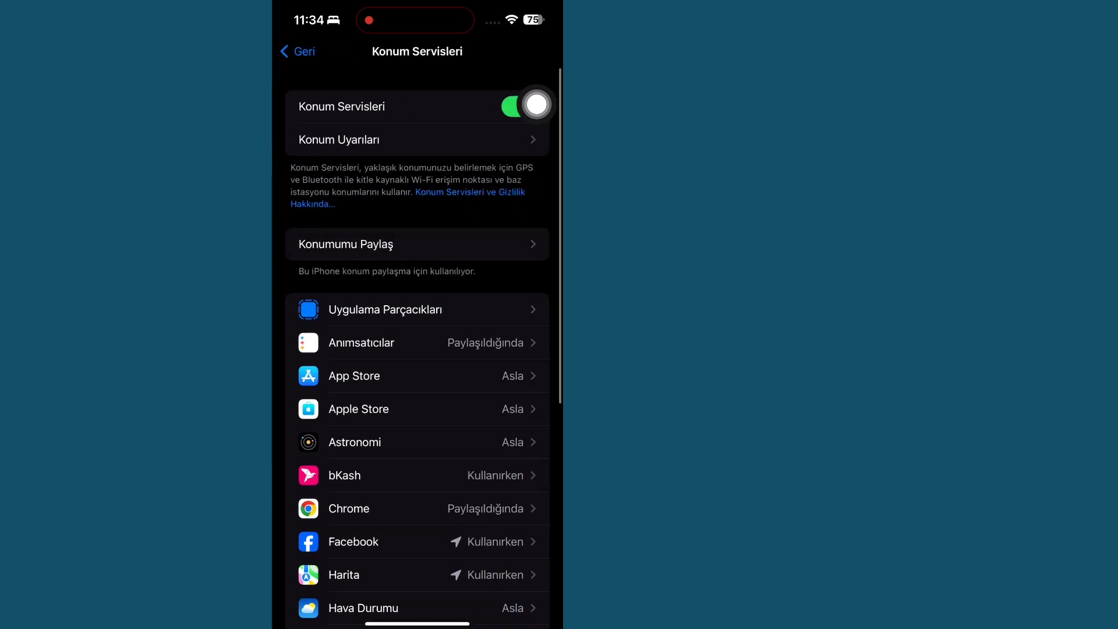
scroll(down, 3)
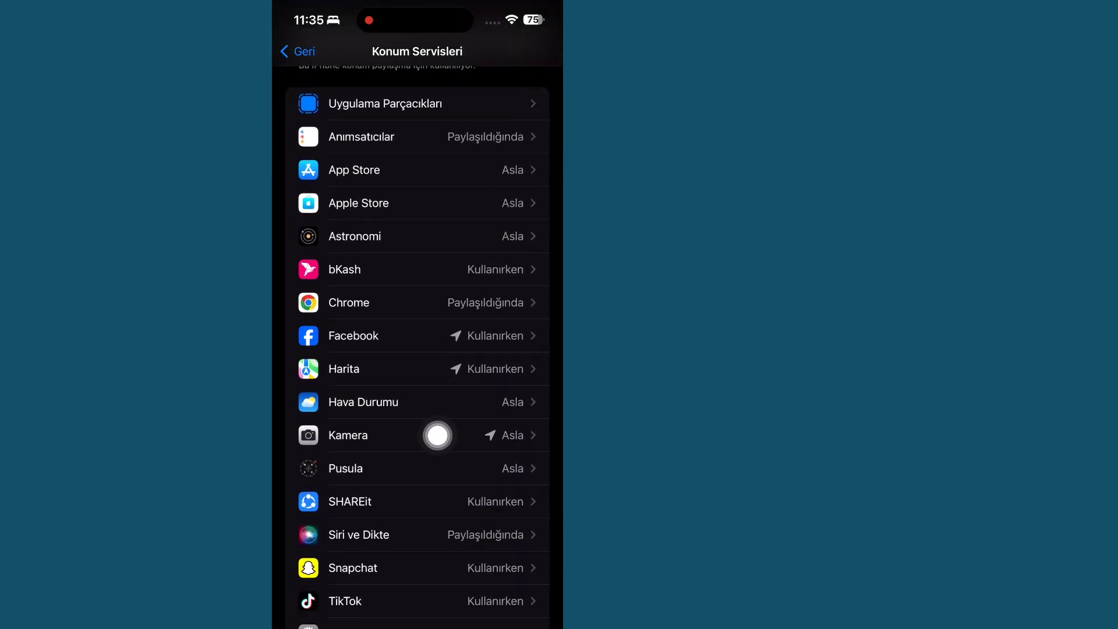
click(356, 434)
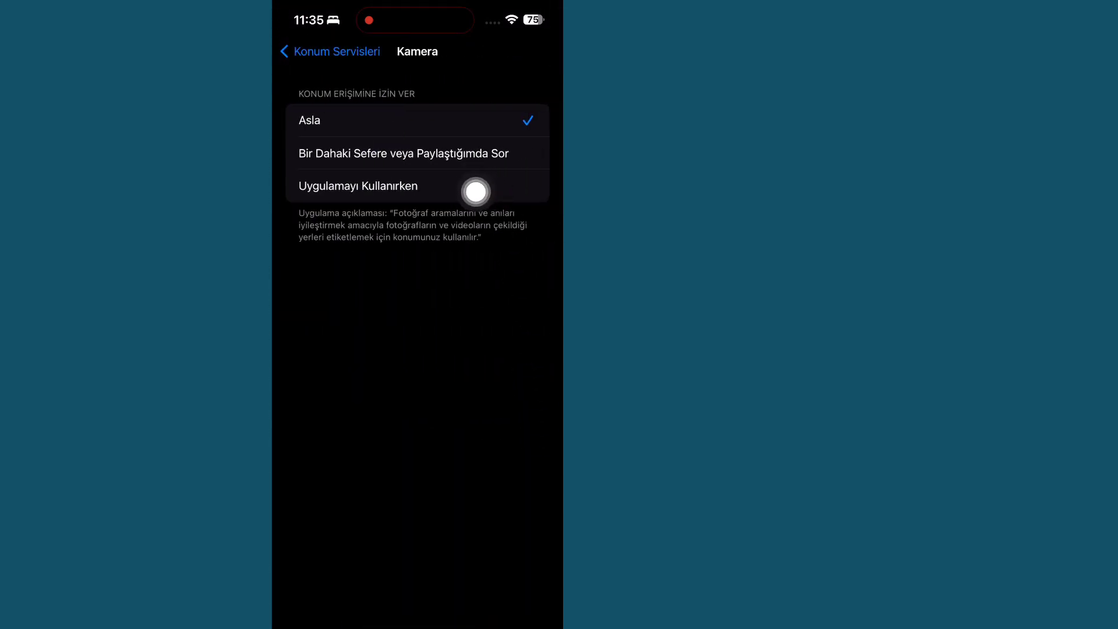
click(357, 185)
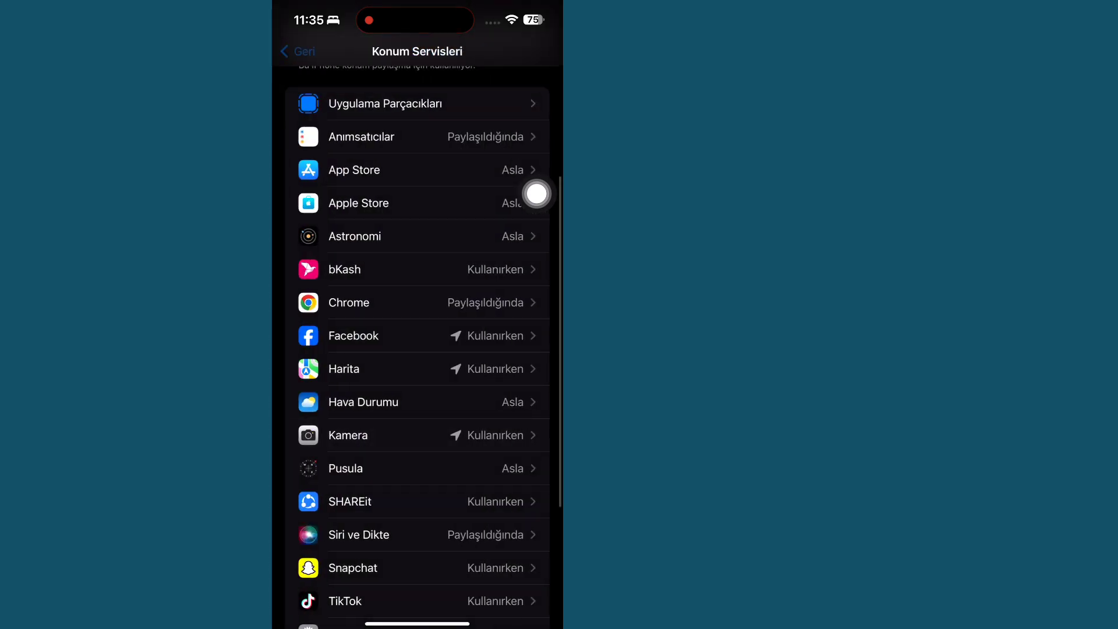
click(298, 51)
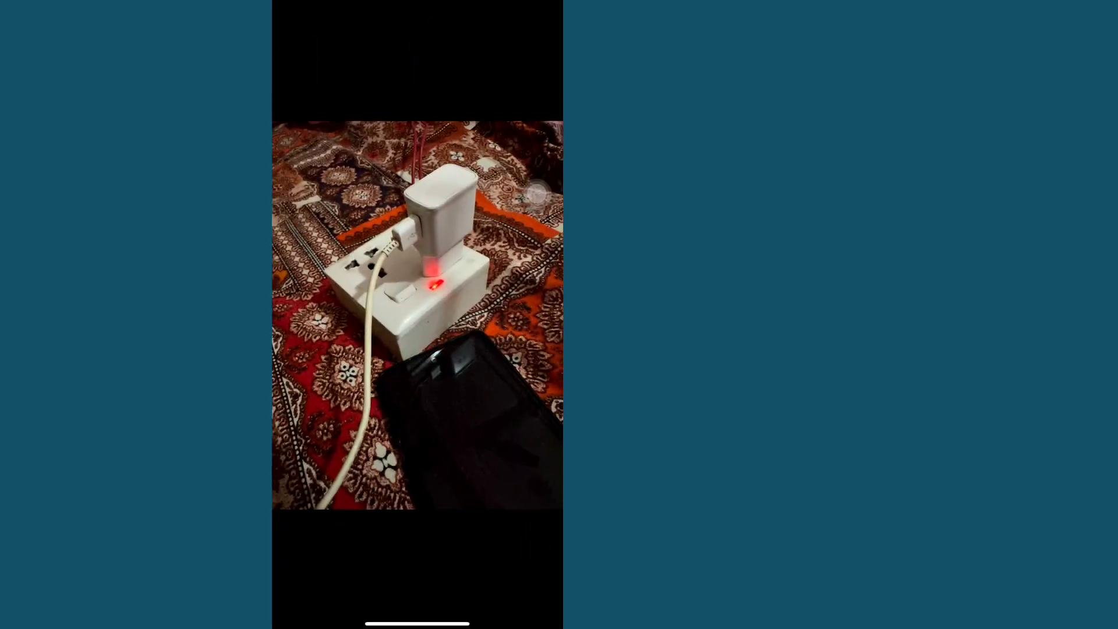
Show the details and toolbar for the reopened charger photo
click(417, 313)
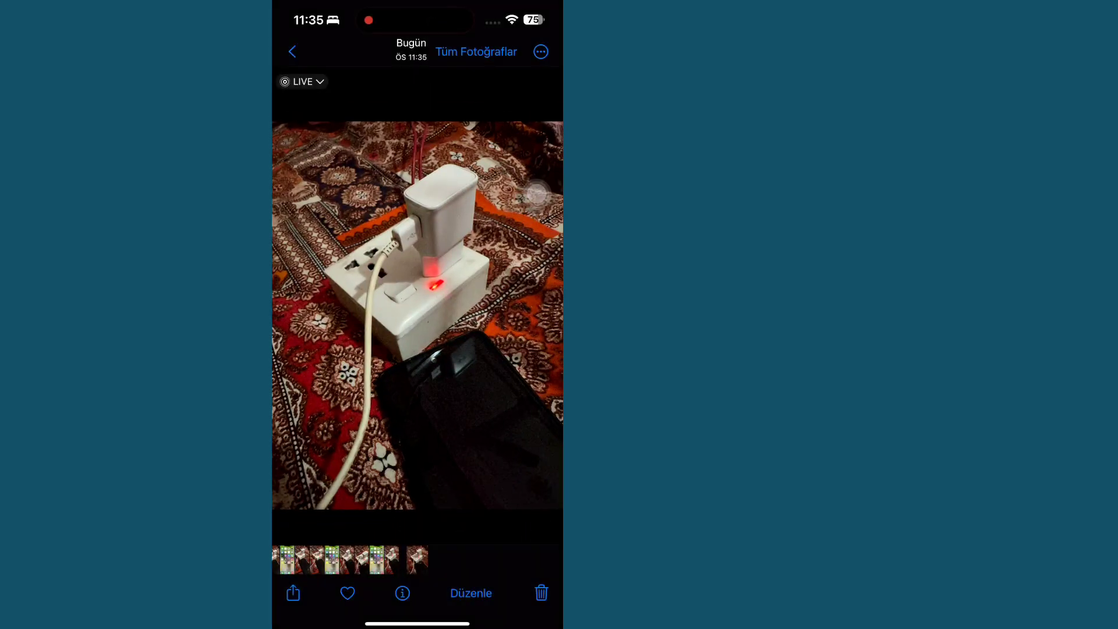